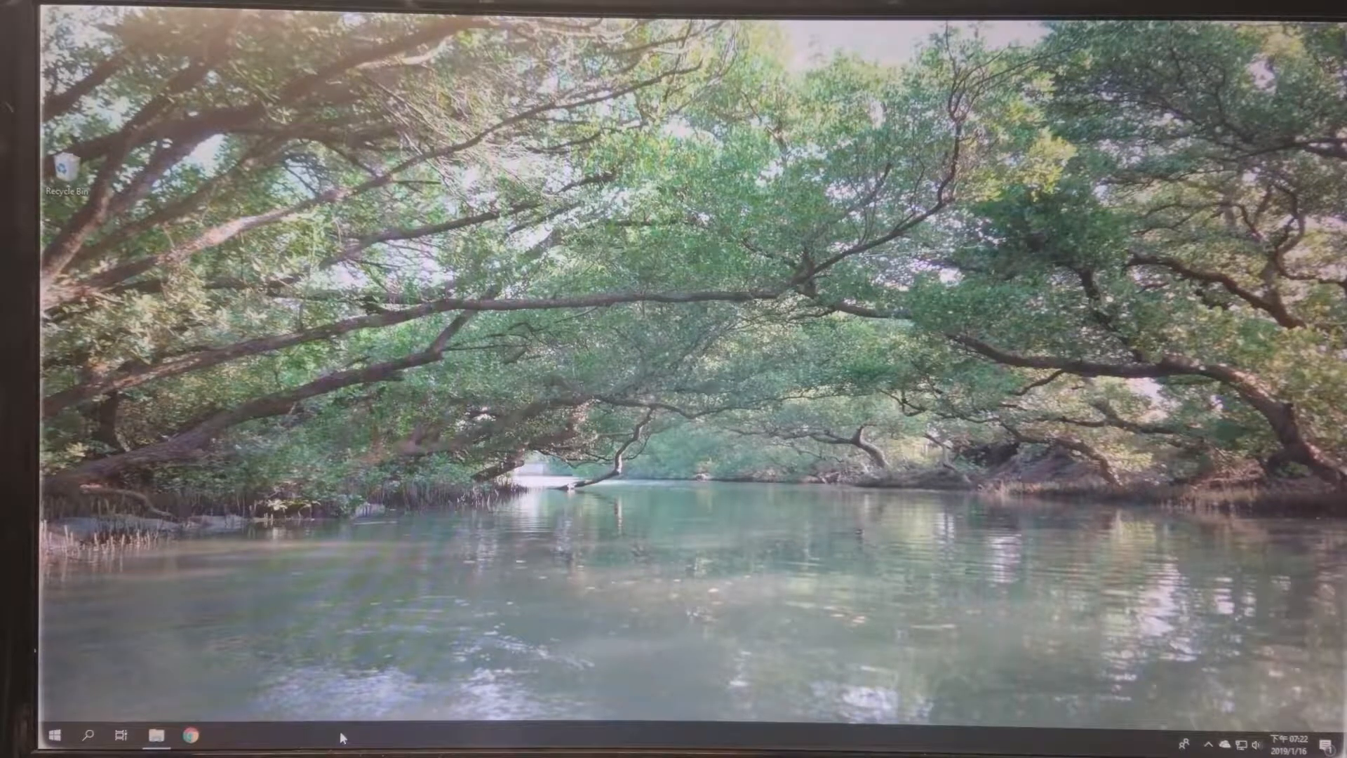
- Search the taskbar for "setting" to bring up the Settings app
left_click(89, 736)
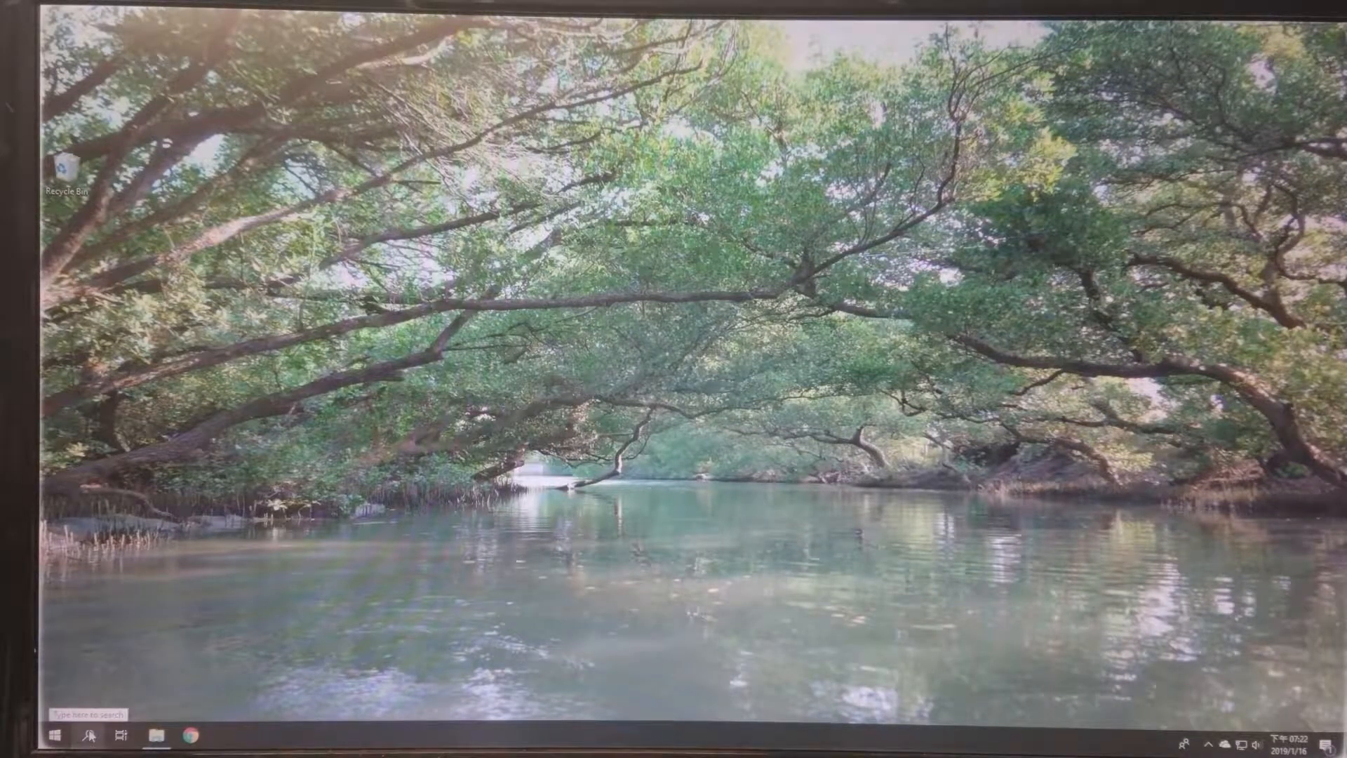
left_click(86, 736)
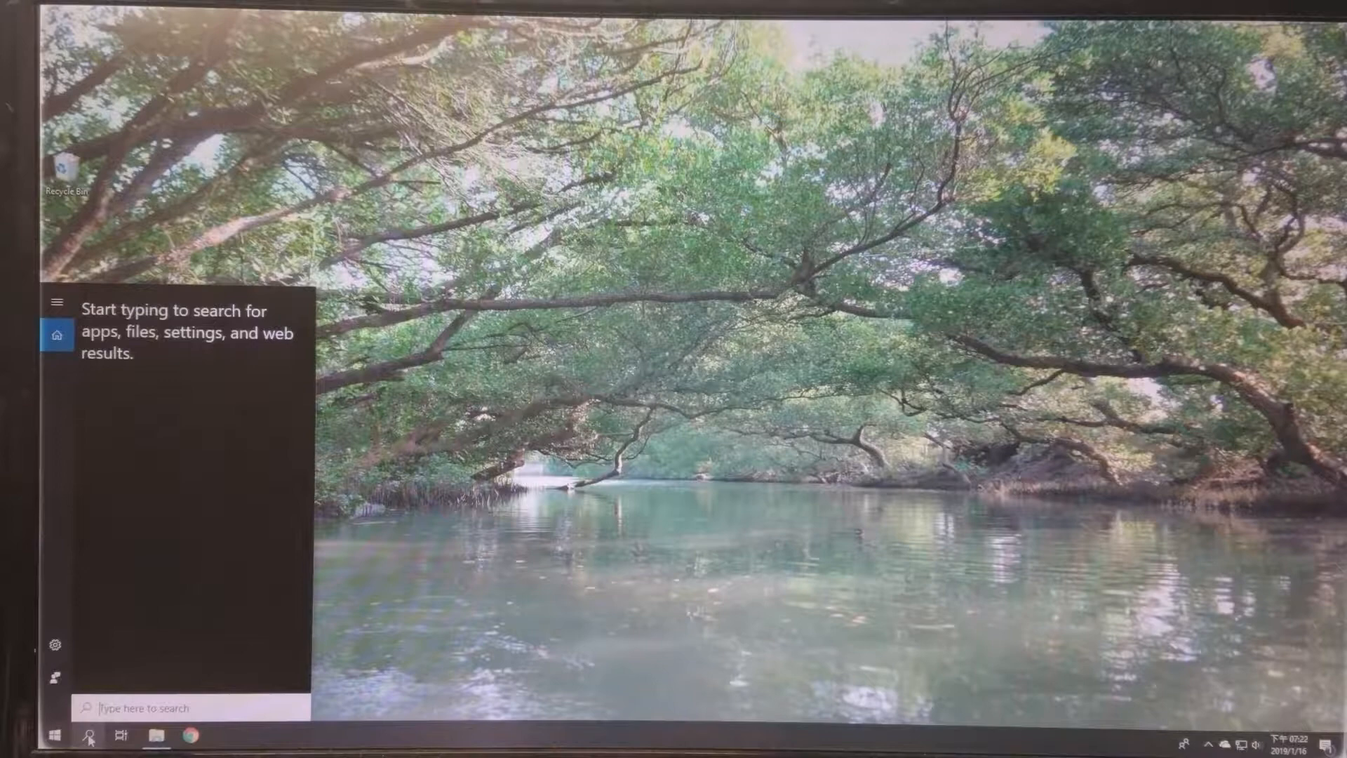
type("setting")
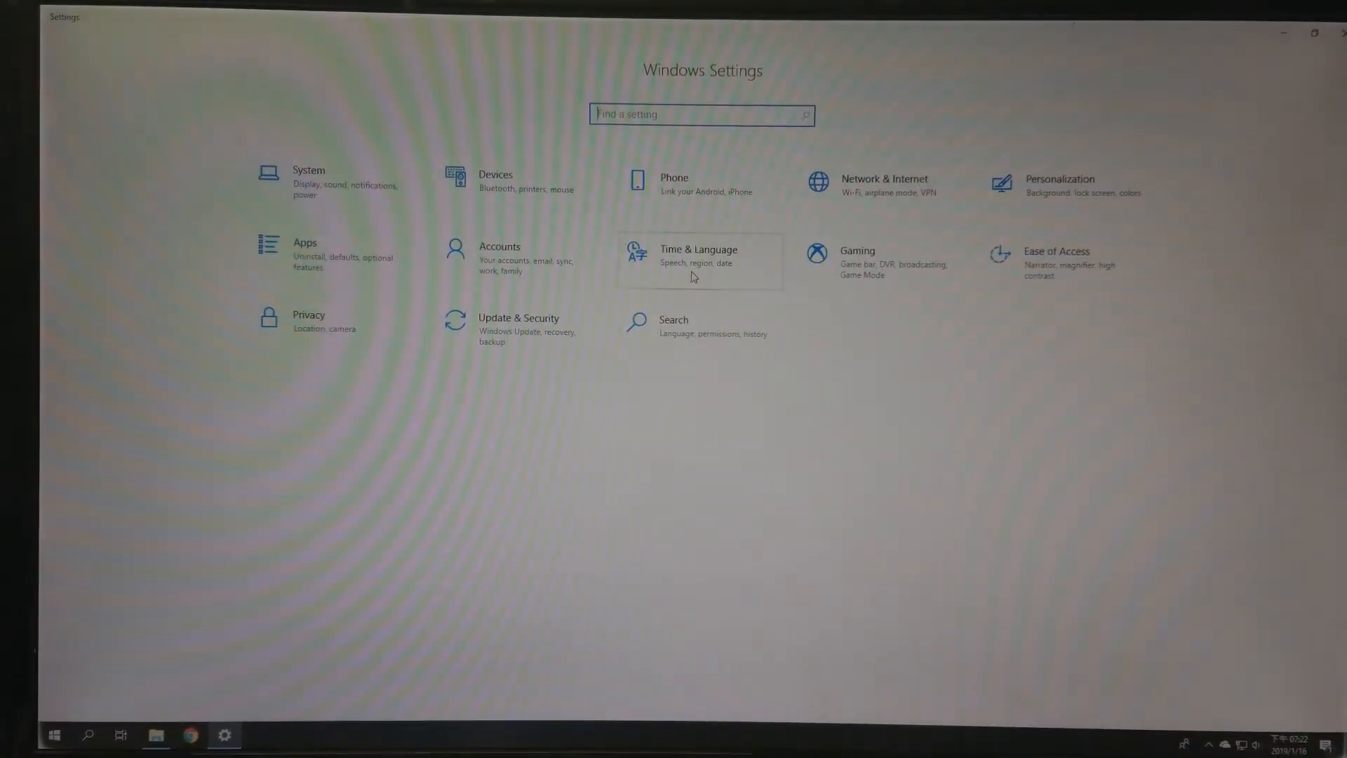
- Go to Time & Language, then the Region & language page
left_click(697, 255)
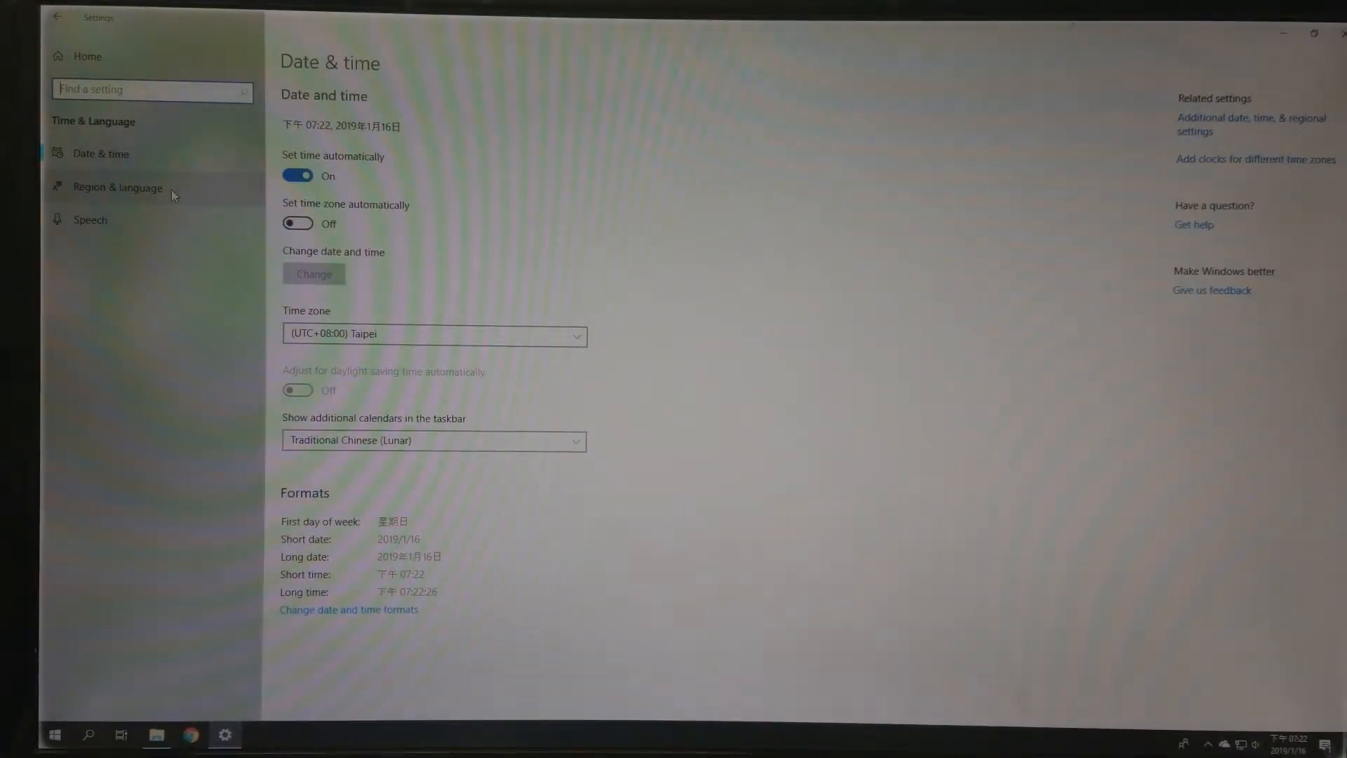
left_click(118, 188)
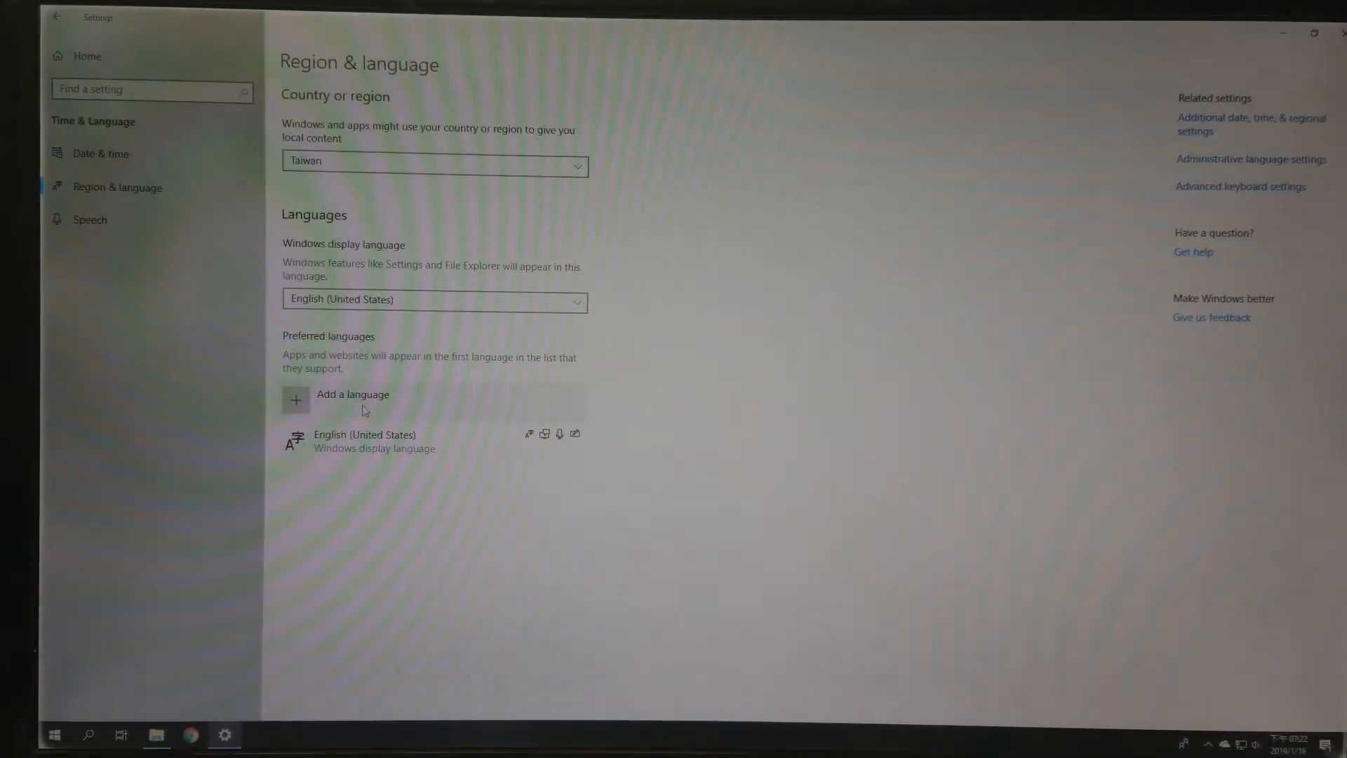
- Add a language: search "chinese", pick Chinese (Traditional, Taiwan) and continue
left_click(352, 395)
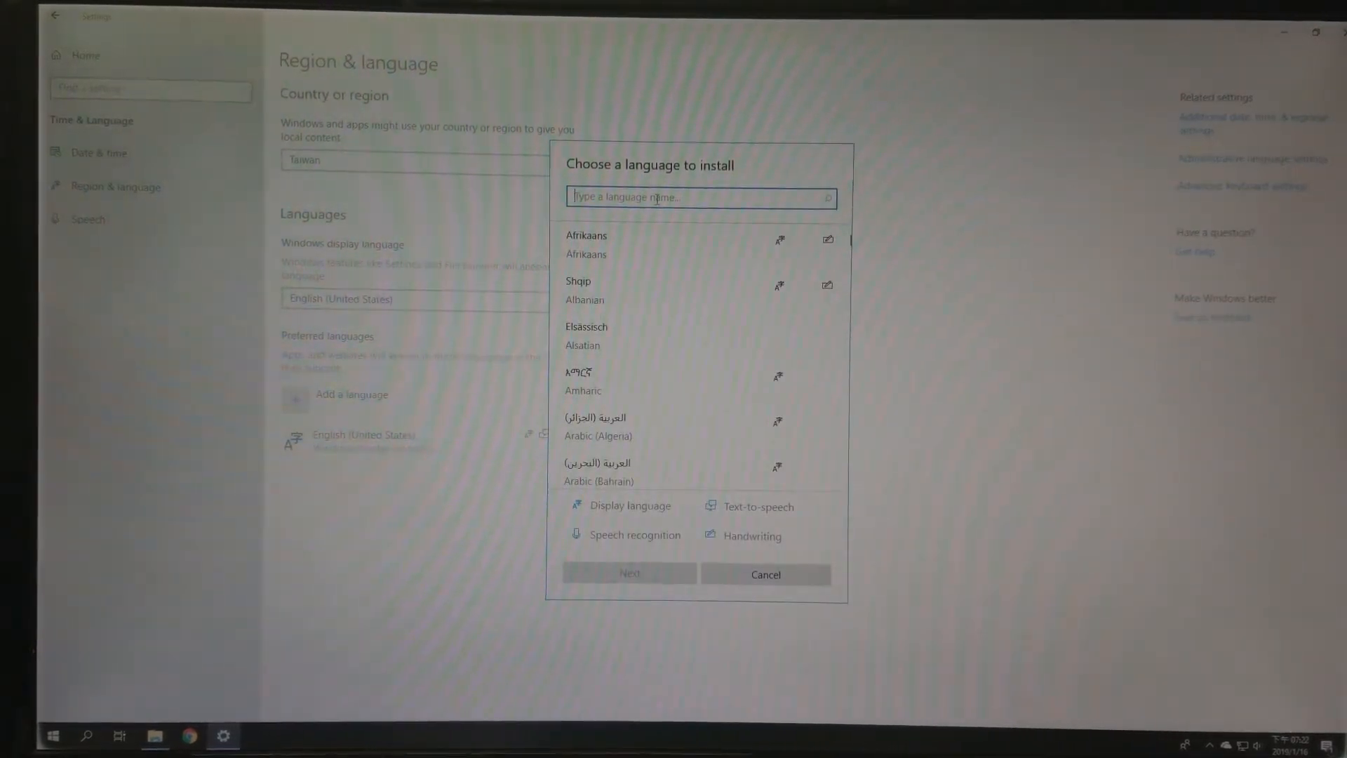
type("chine")
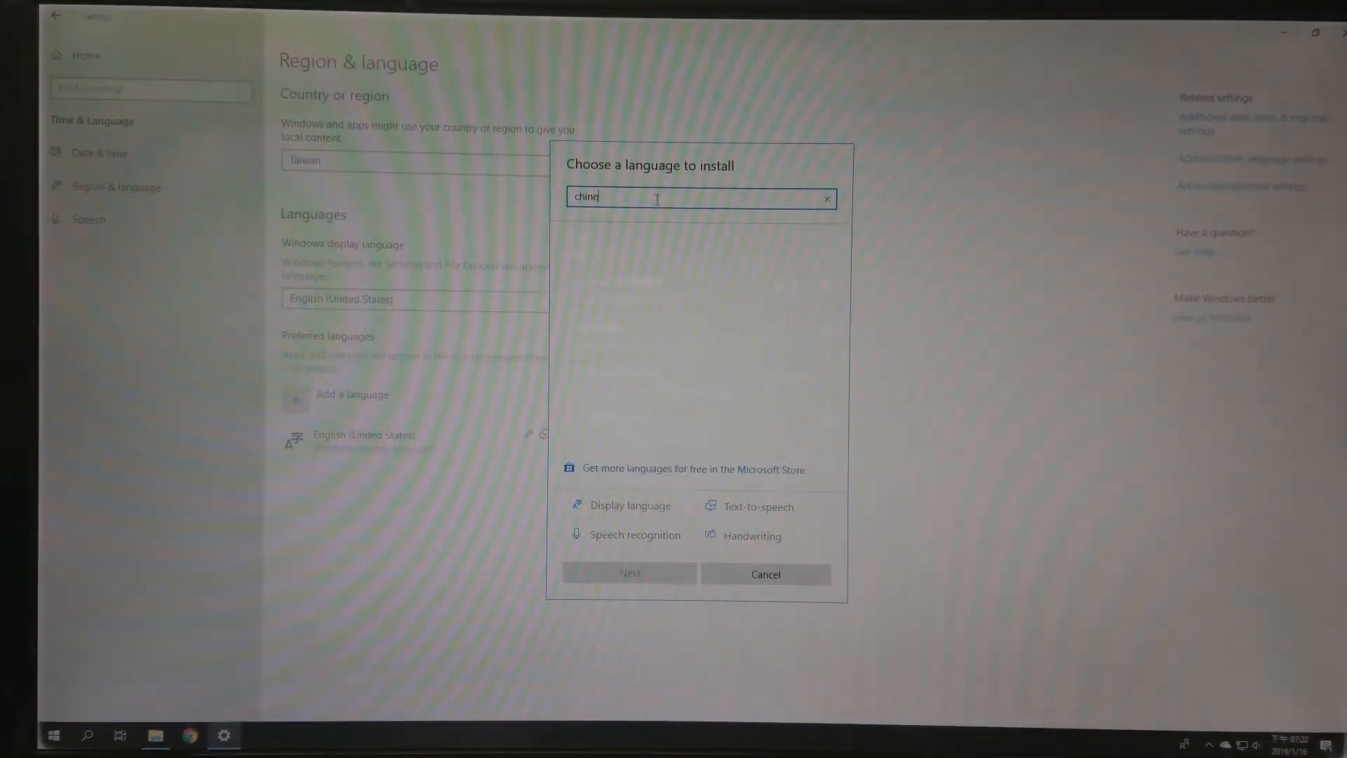
type("se")
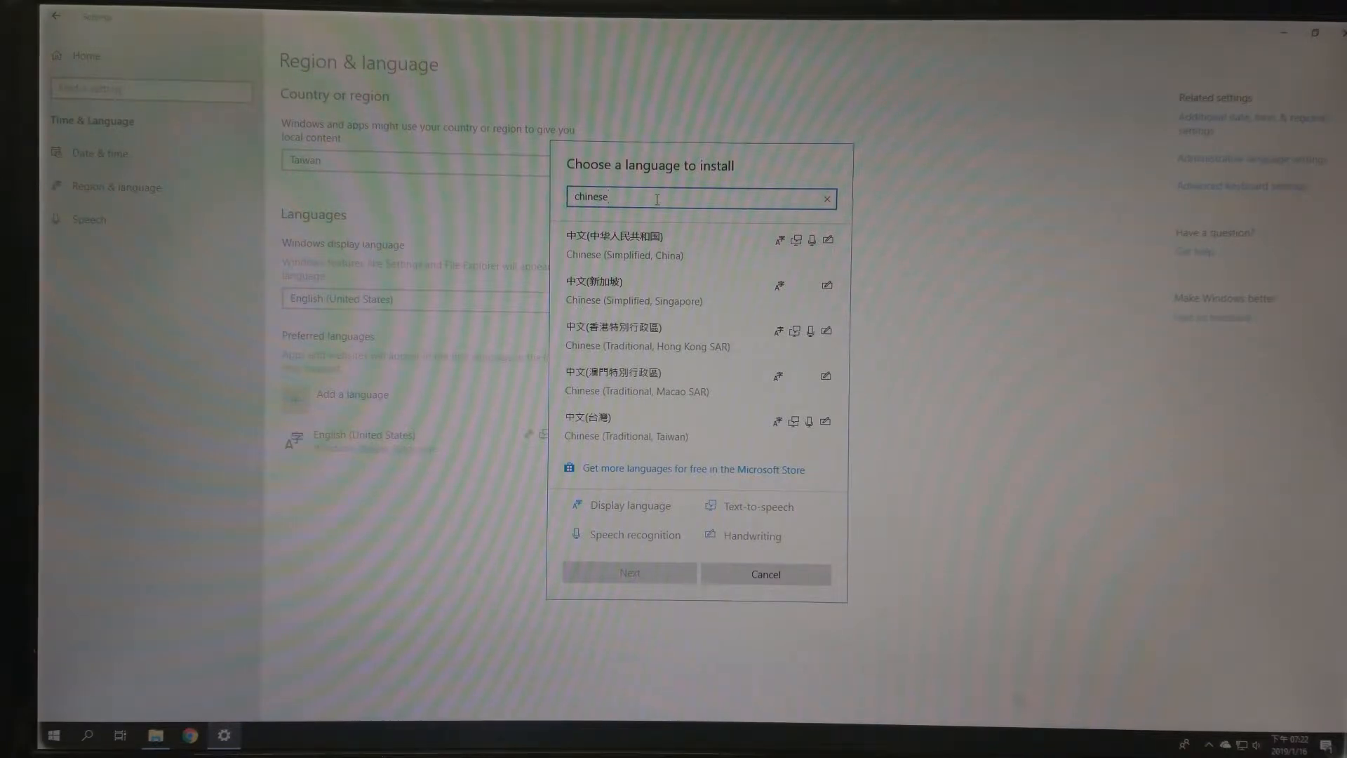
mouse_move(626, 429)
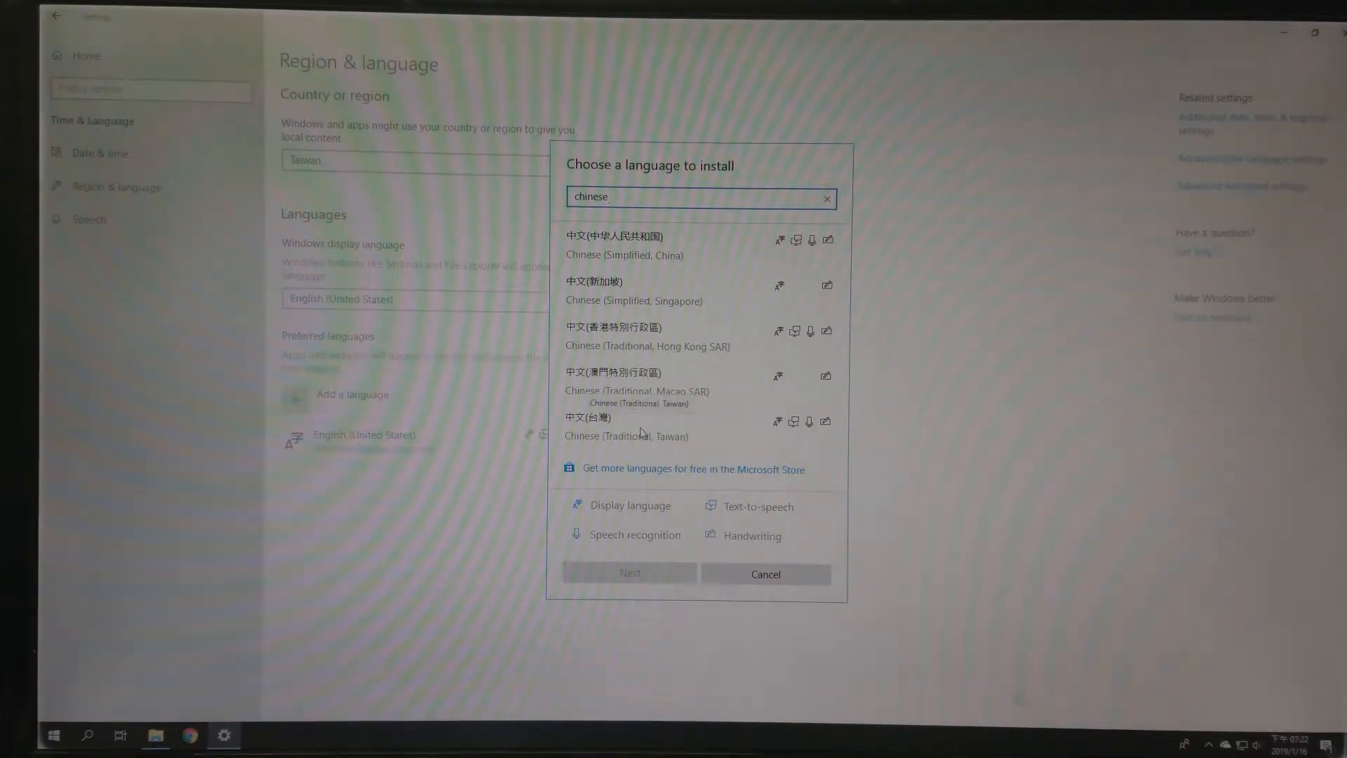
left_click(627, 427)
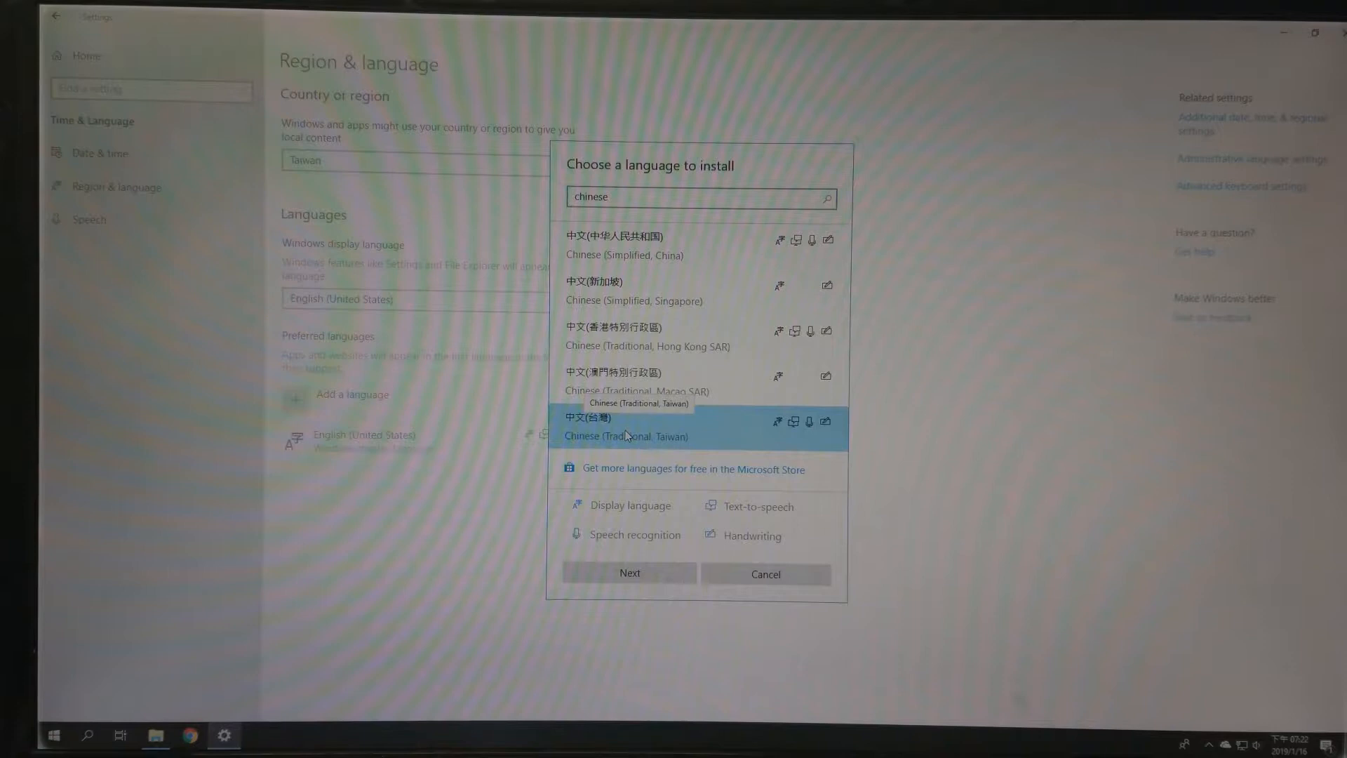
left_click(629, 573)
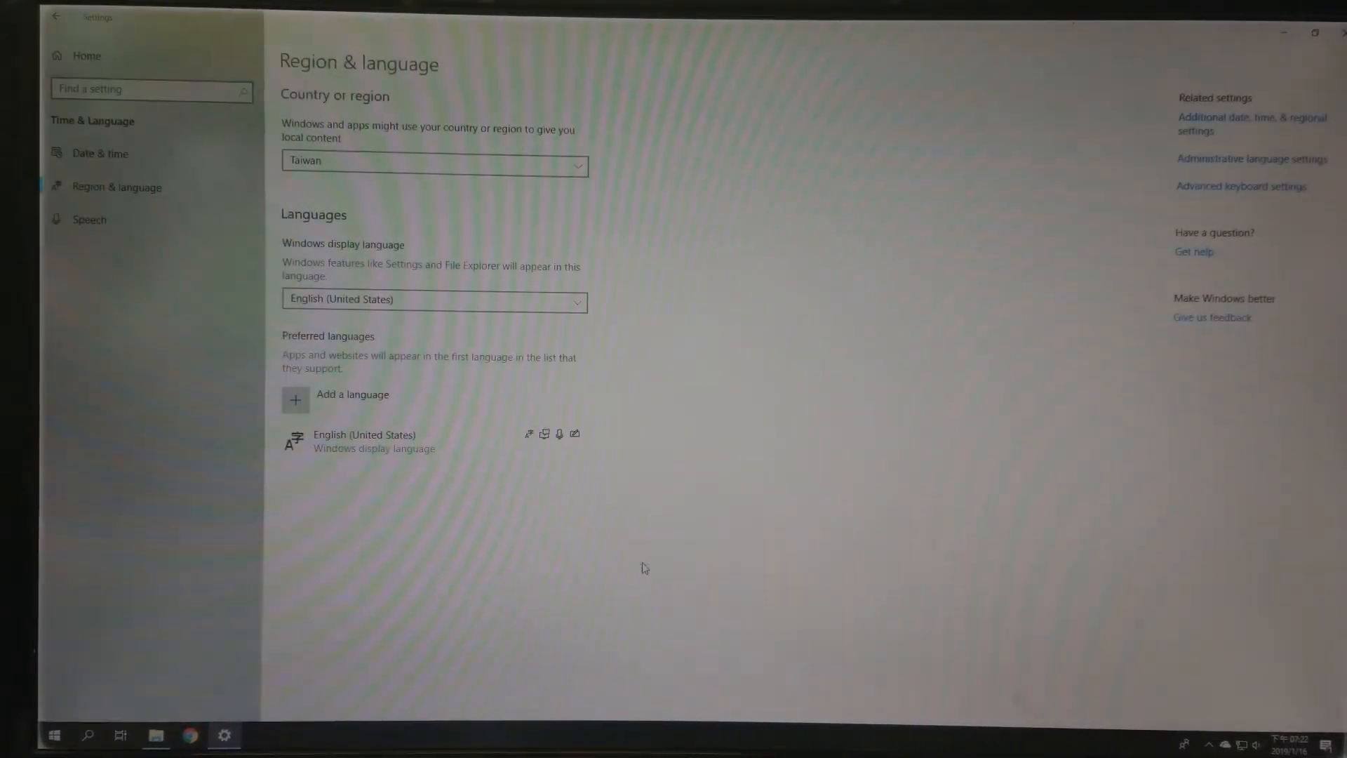
- Install Chinese (Taiwan) as a preferred language
left_click(352, 395)
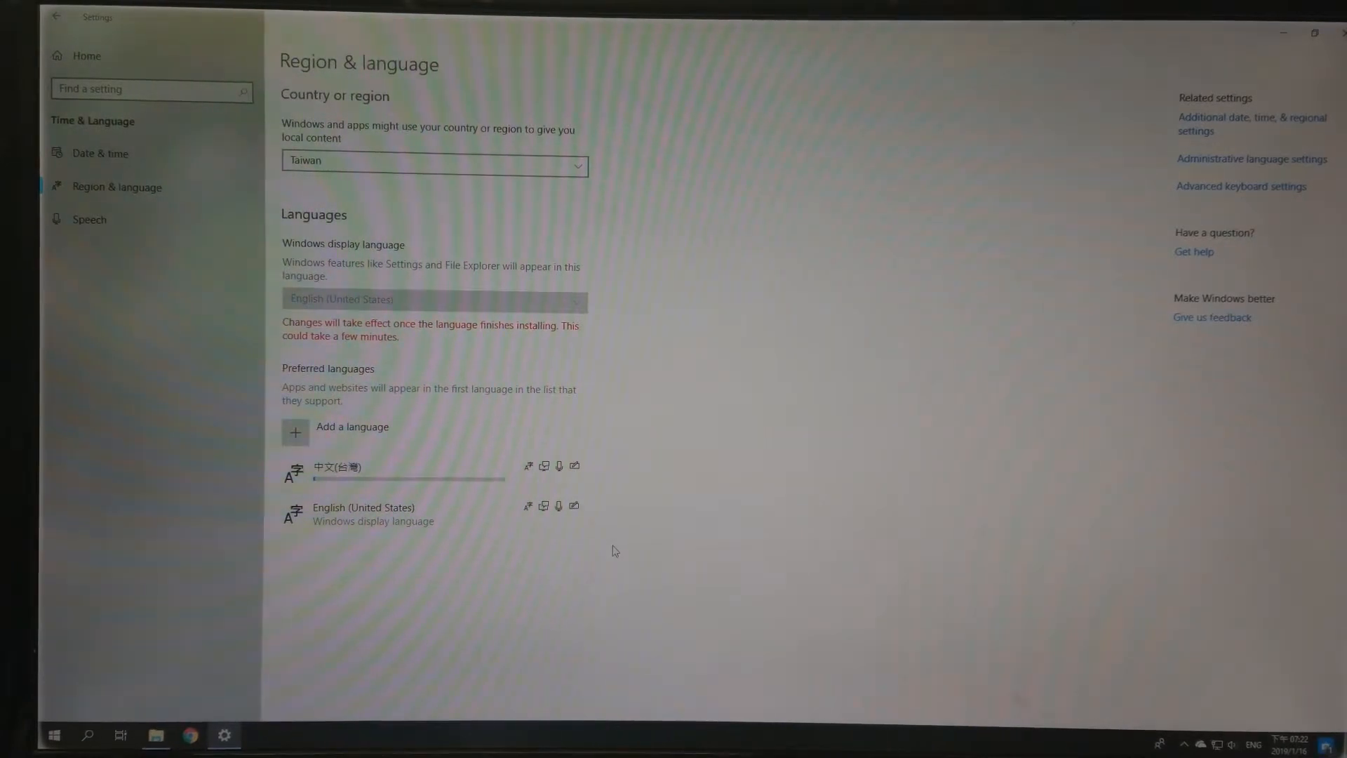
mouse_move(730, 679)
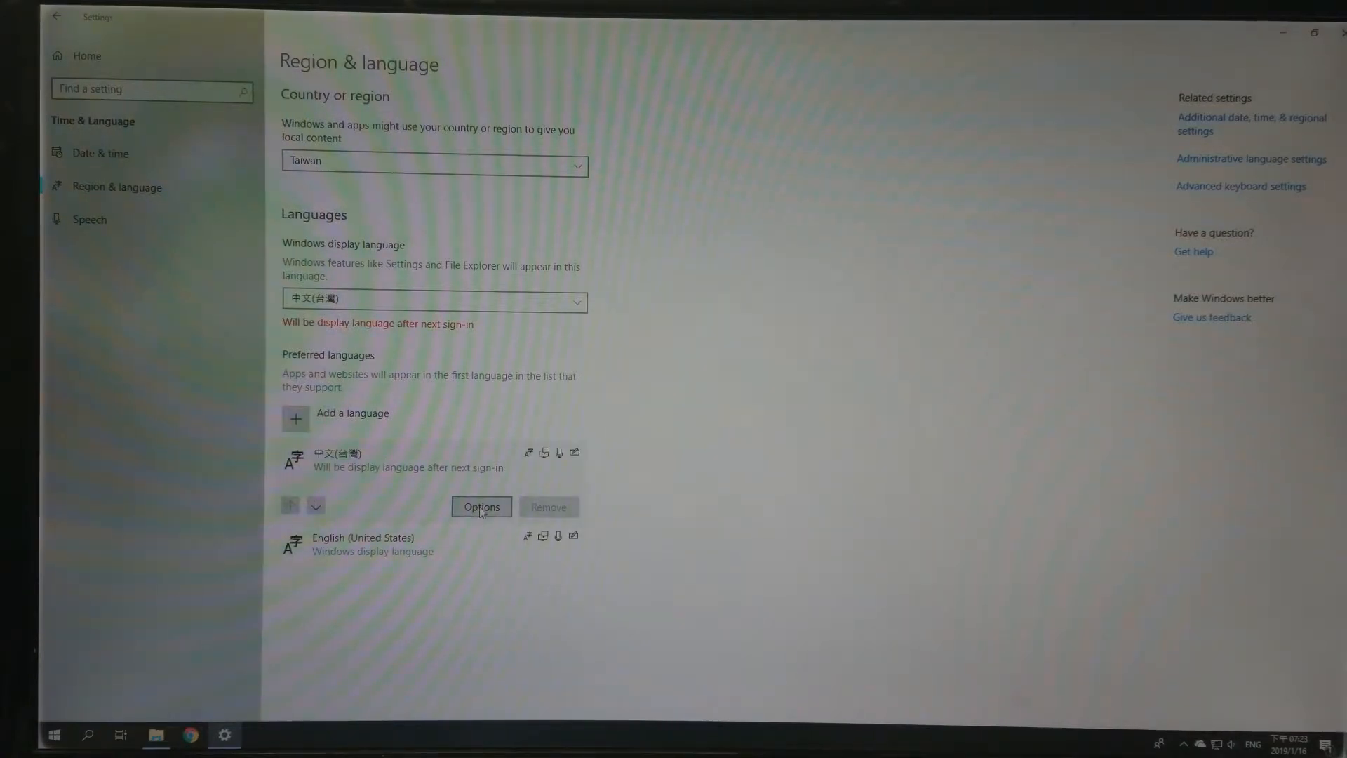
- Add the Chinese Traditional Array (version 6.0) keyboard in Chinese (Taiwan) options
left_click(480, 506)
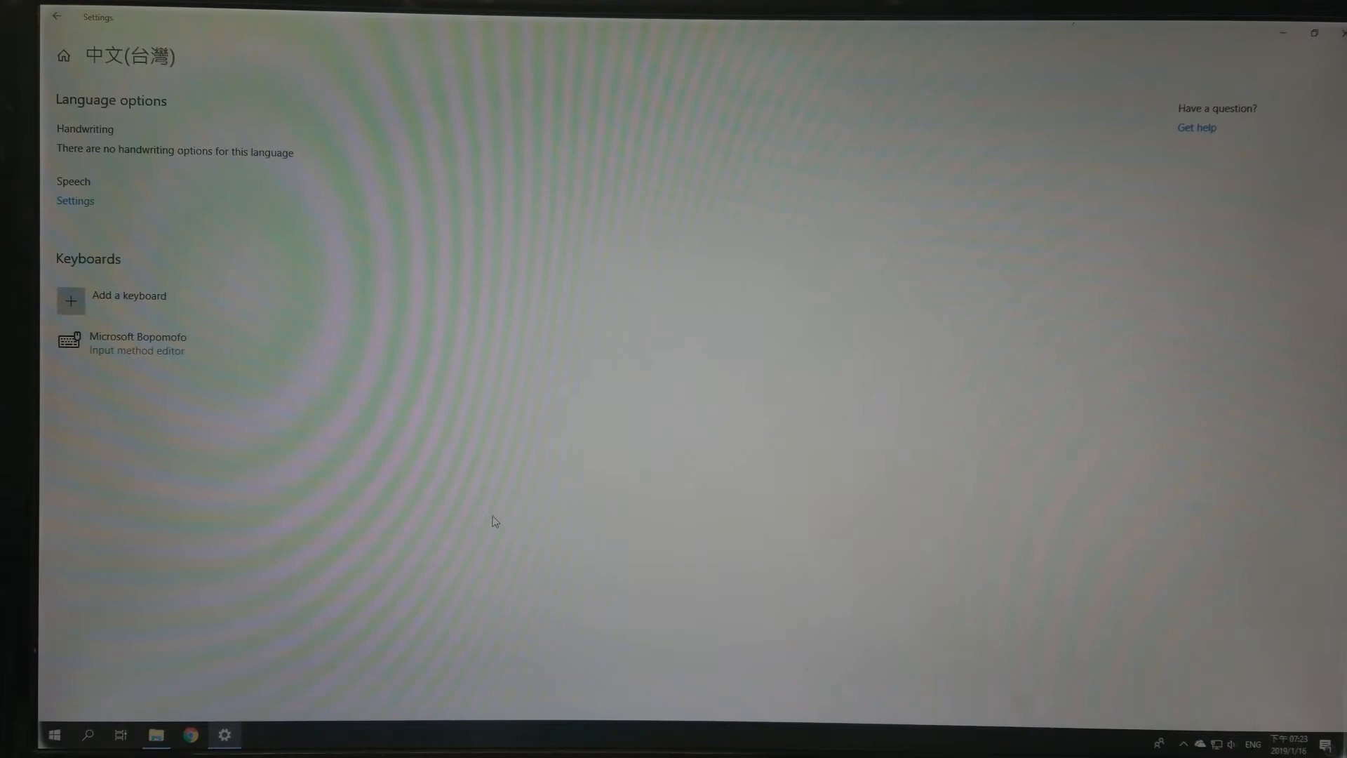
left_click(129, 300)
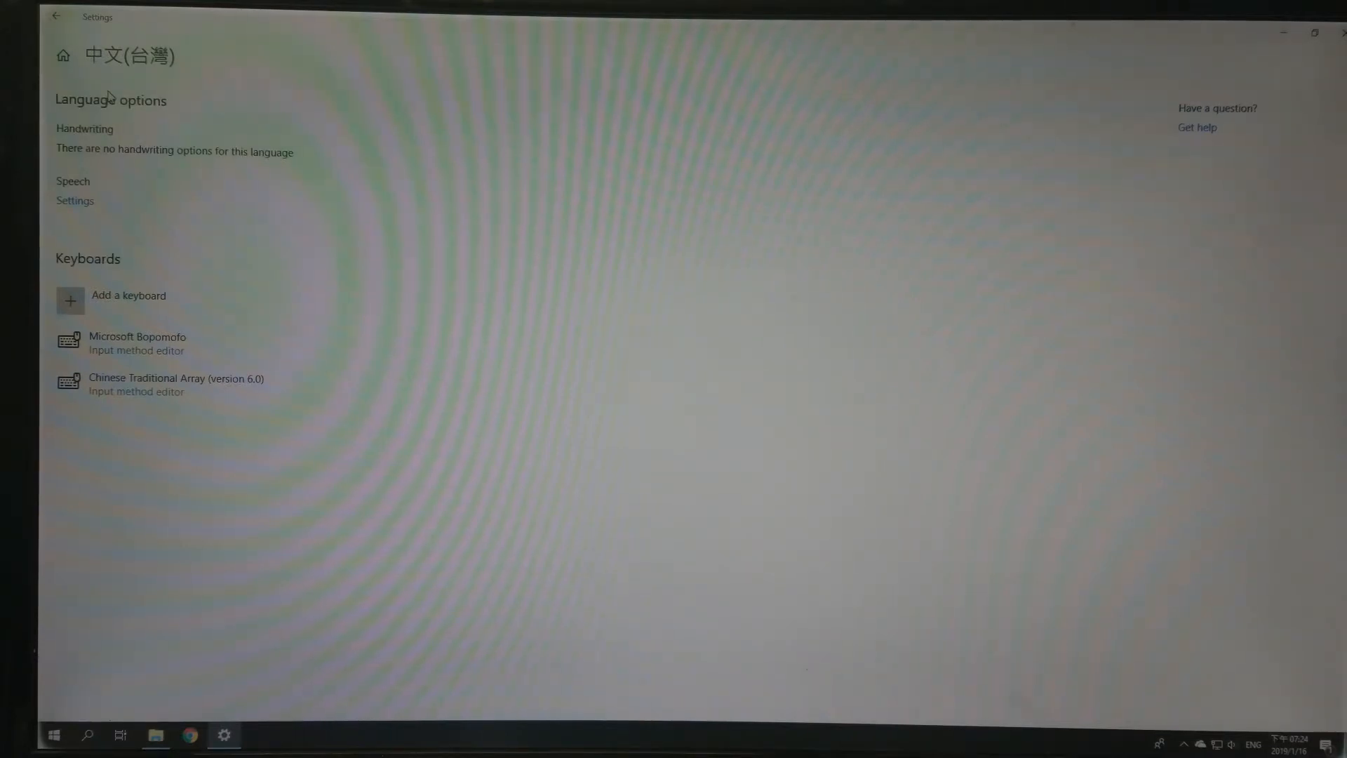
mouse_move(80, 561)
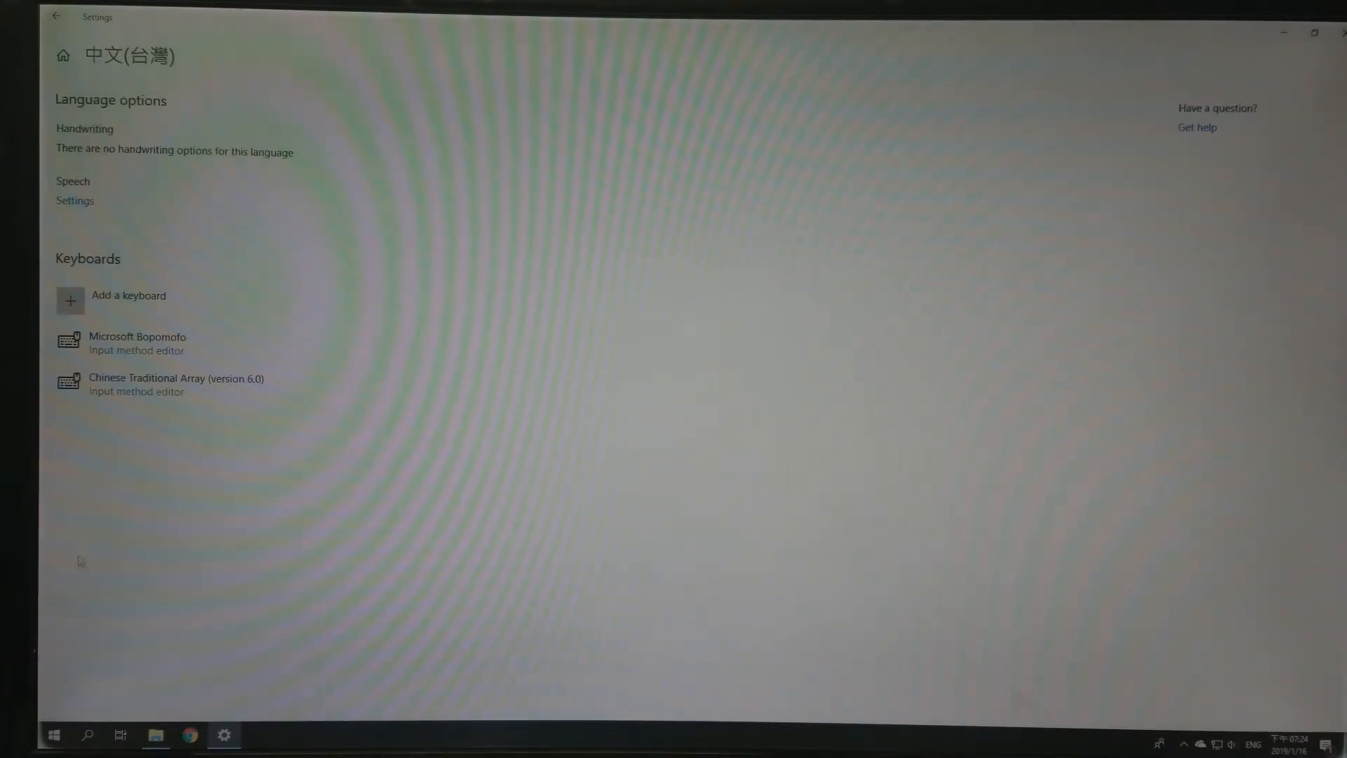
- Launch Notepad from the Start menu
left_click(53, 735)
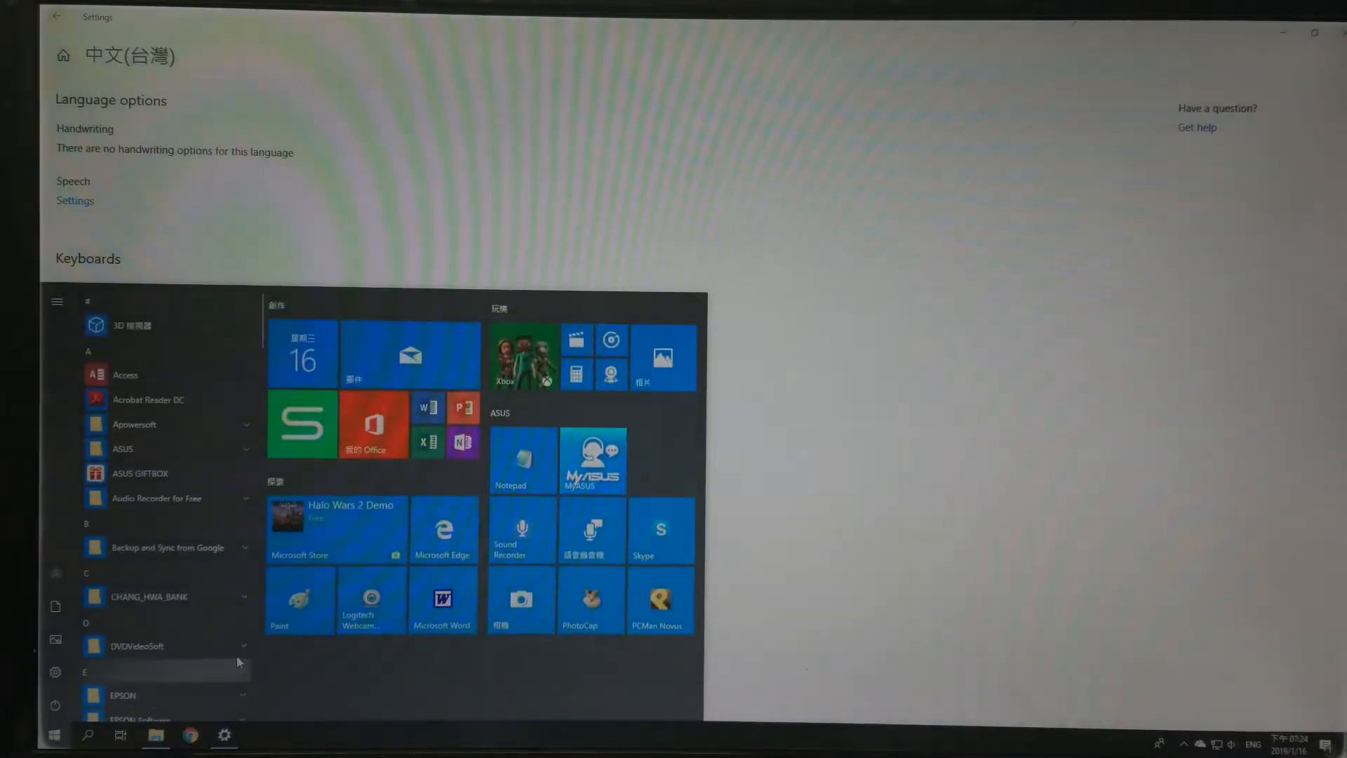
left_click(521, 460)
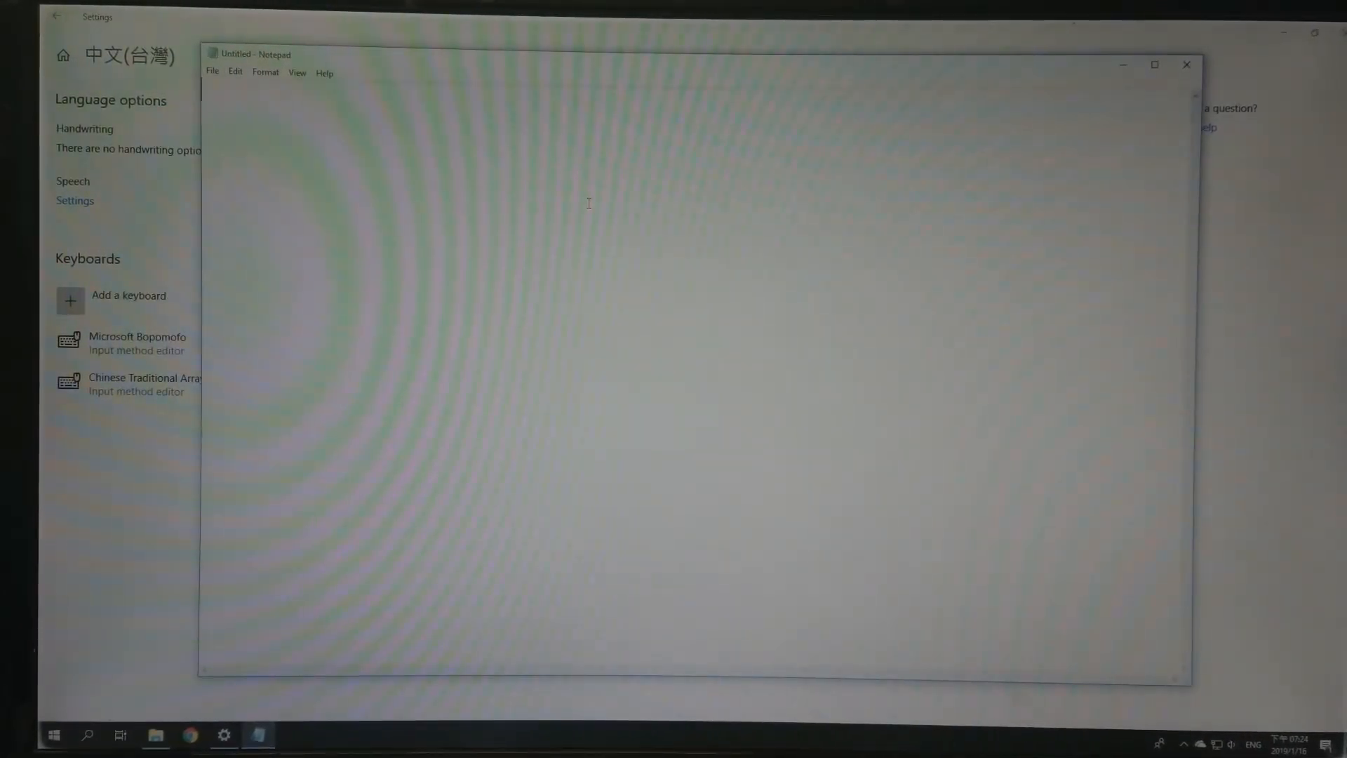
mouse_move(1218, 696)
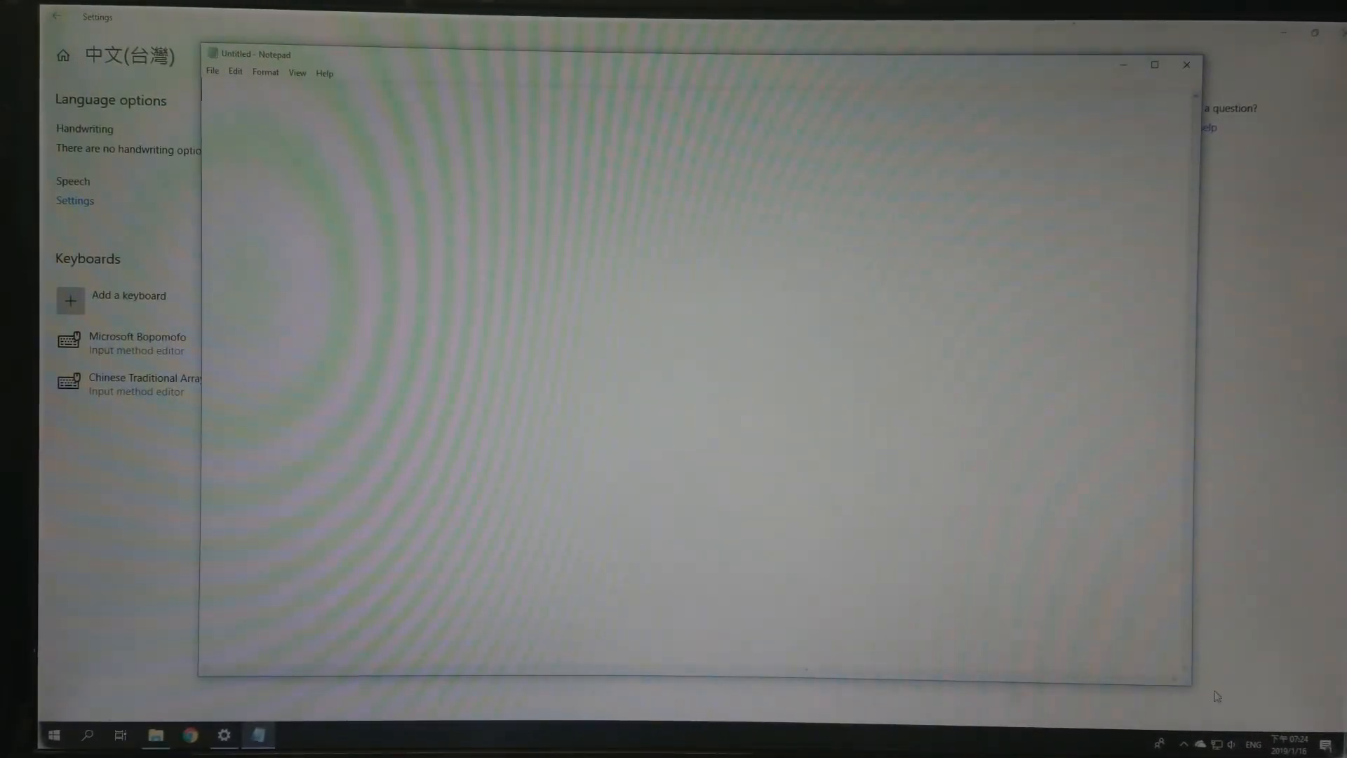
mouse_move(1254, 744)
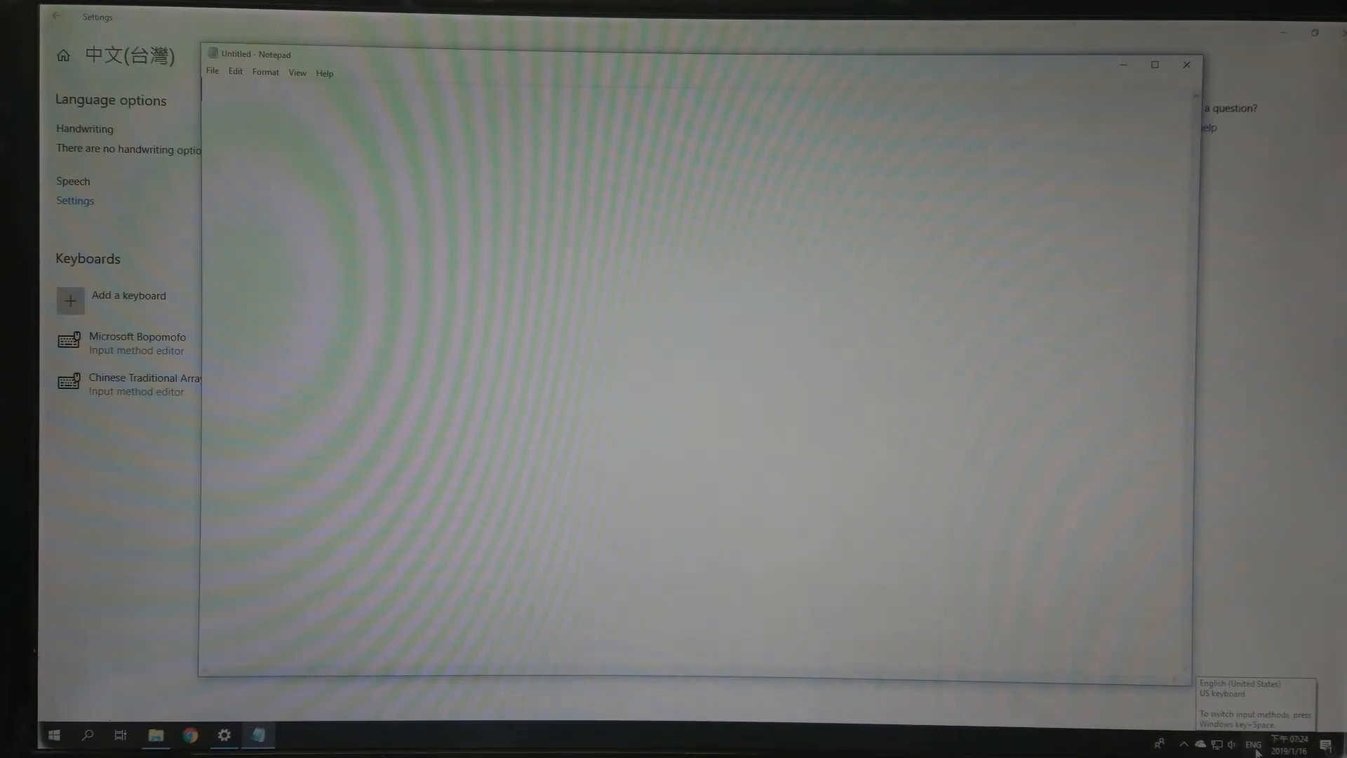
- Switch input from ENG to Chinese Array and type 他是美國人
left_click(1255, 744)
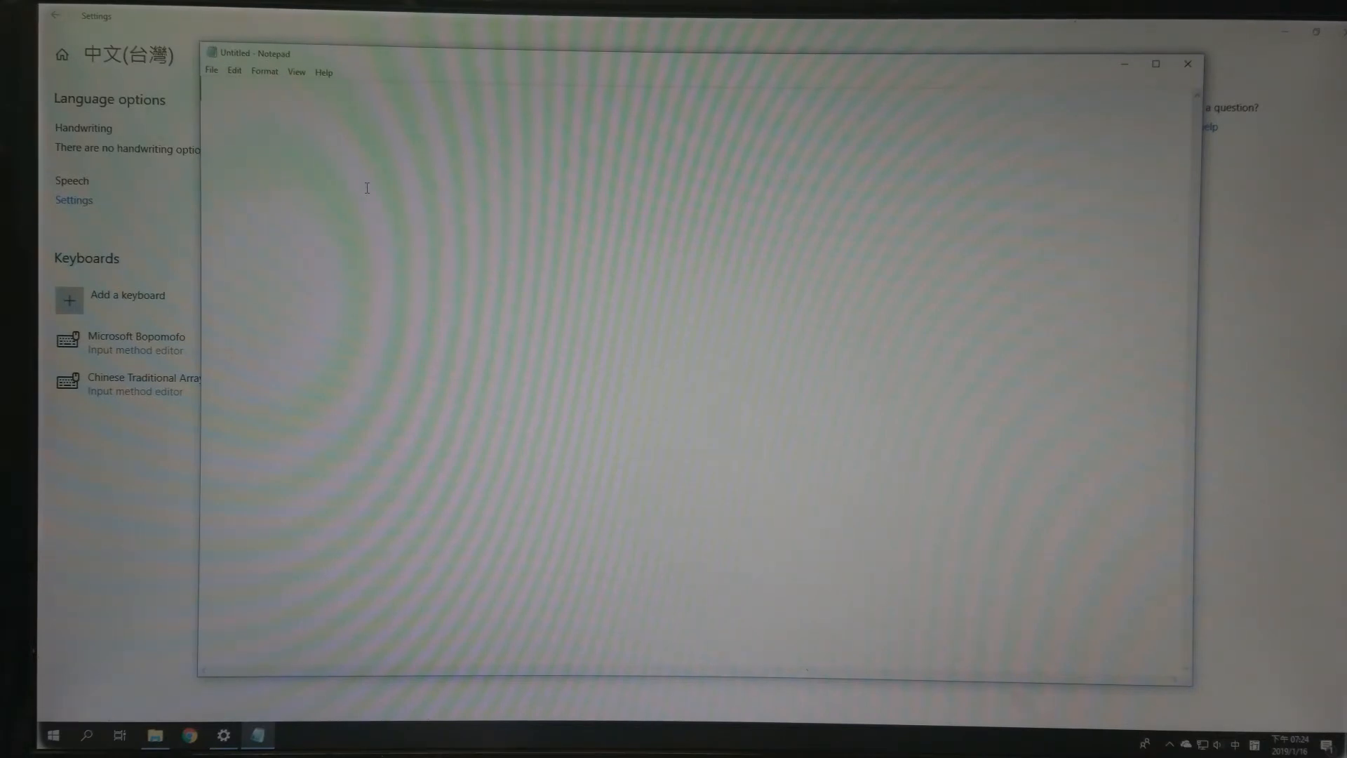
type("他")
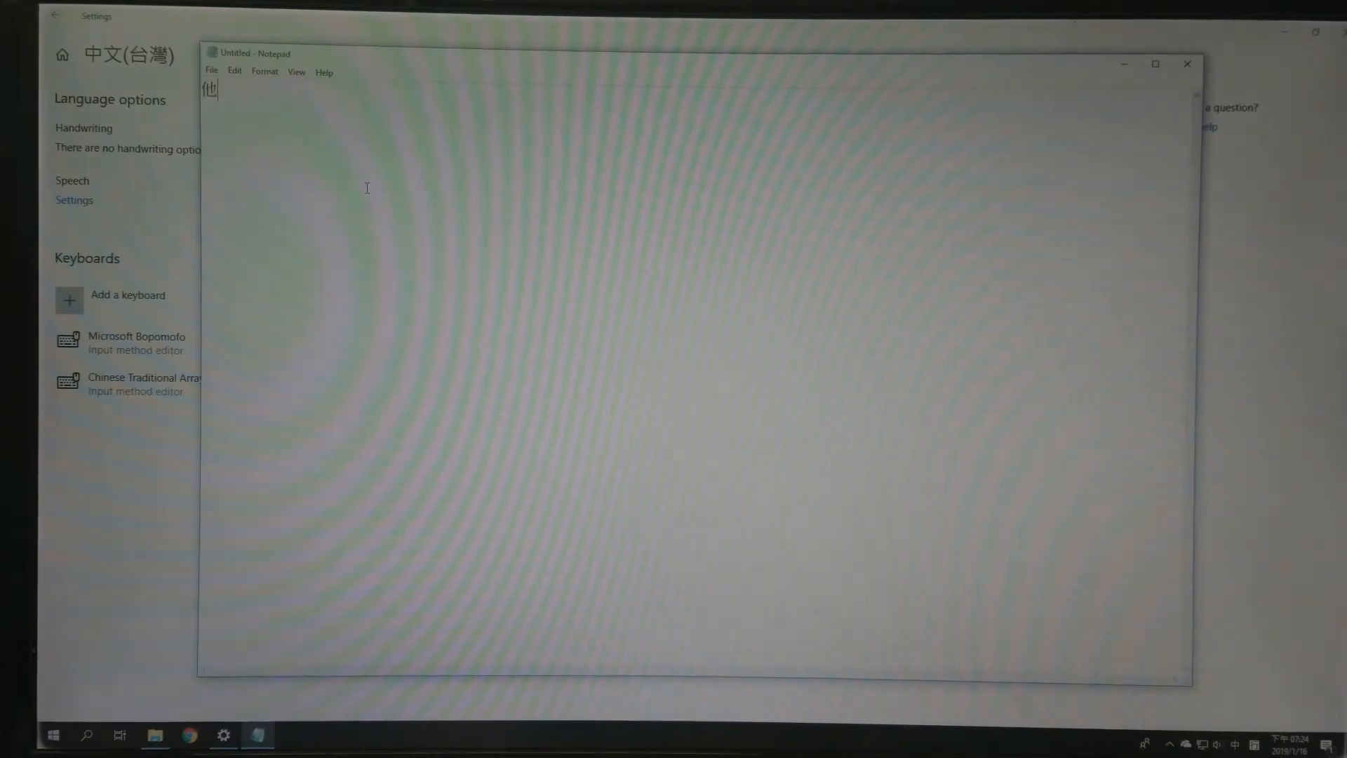
type("是美國人")
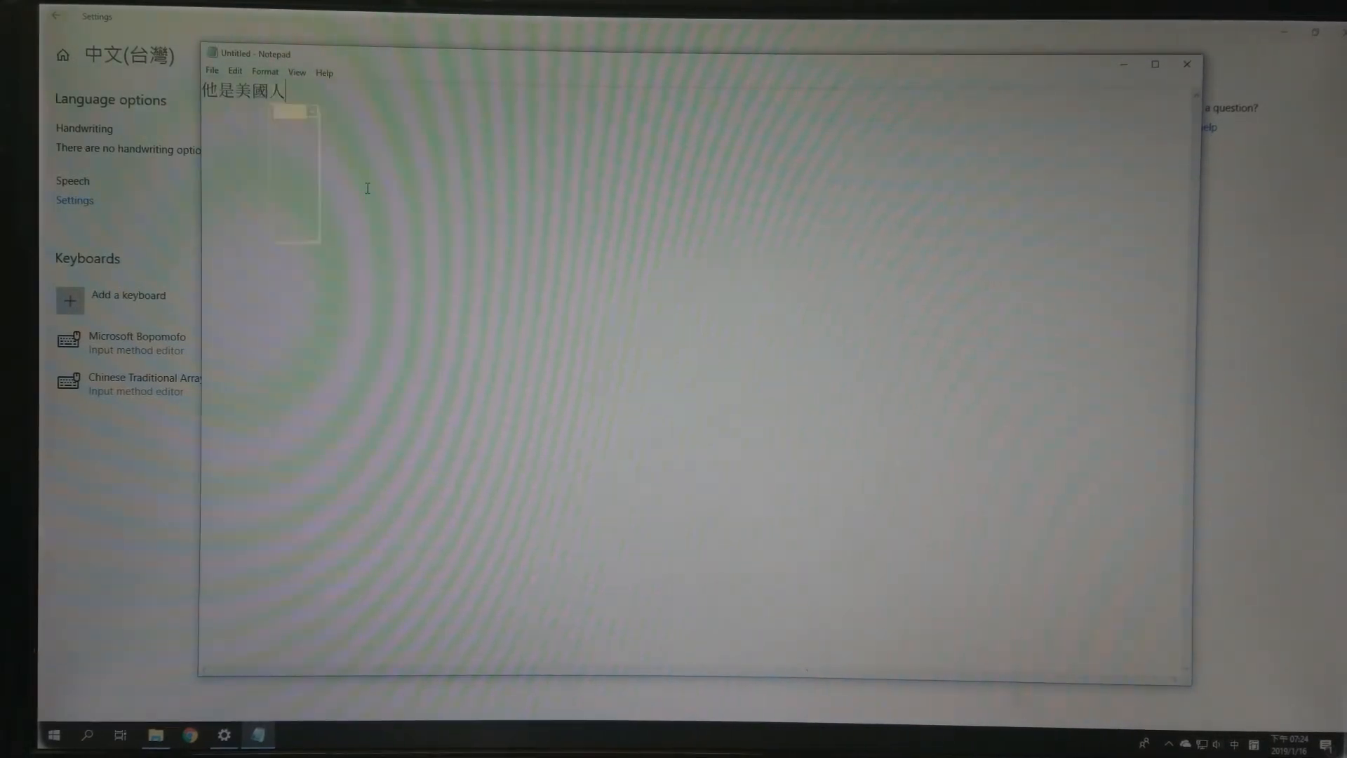